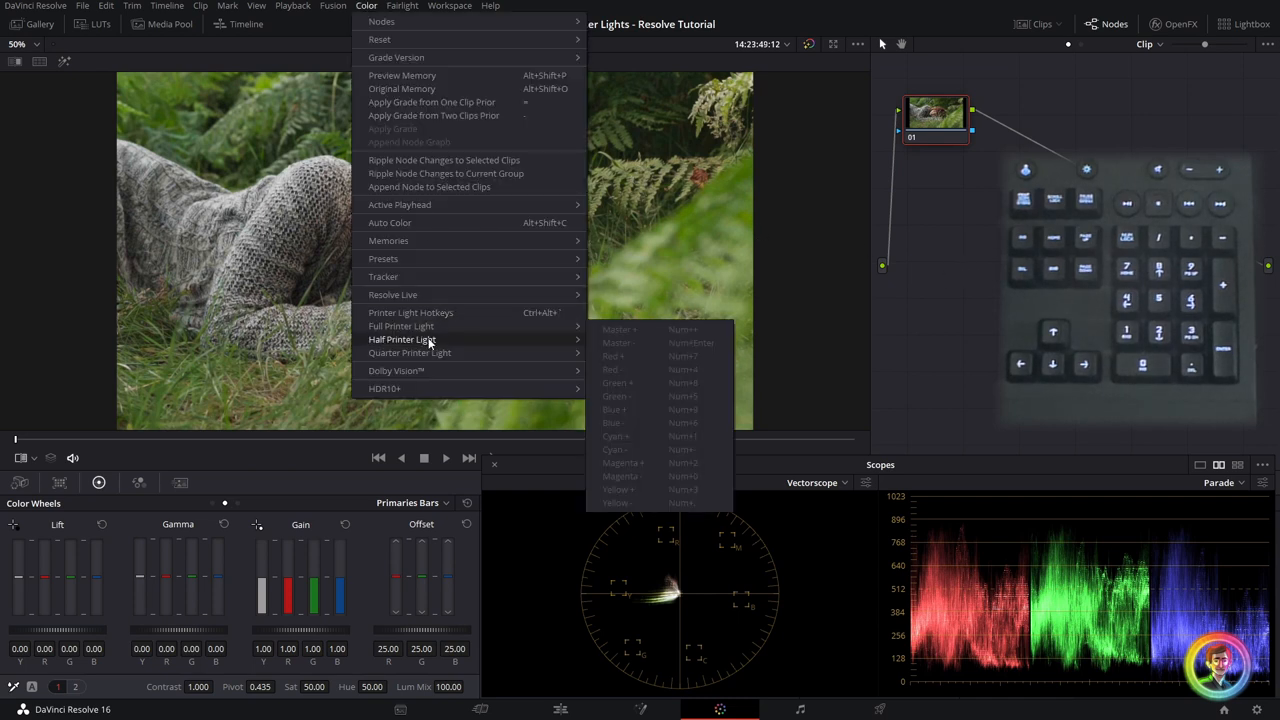
mouse_move(436, 312)
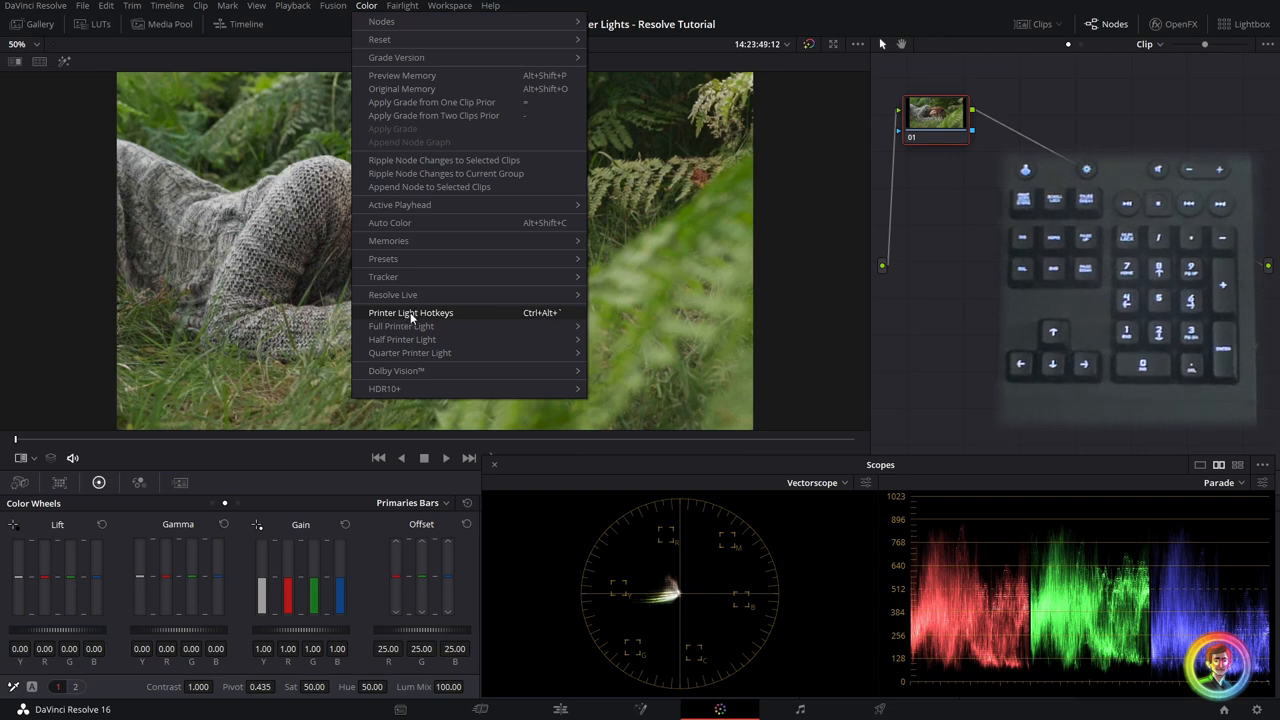
- Enable Printer Light Hotkeys from the Color menu
click(410, 312)
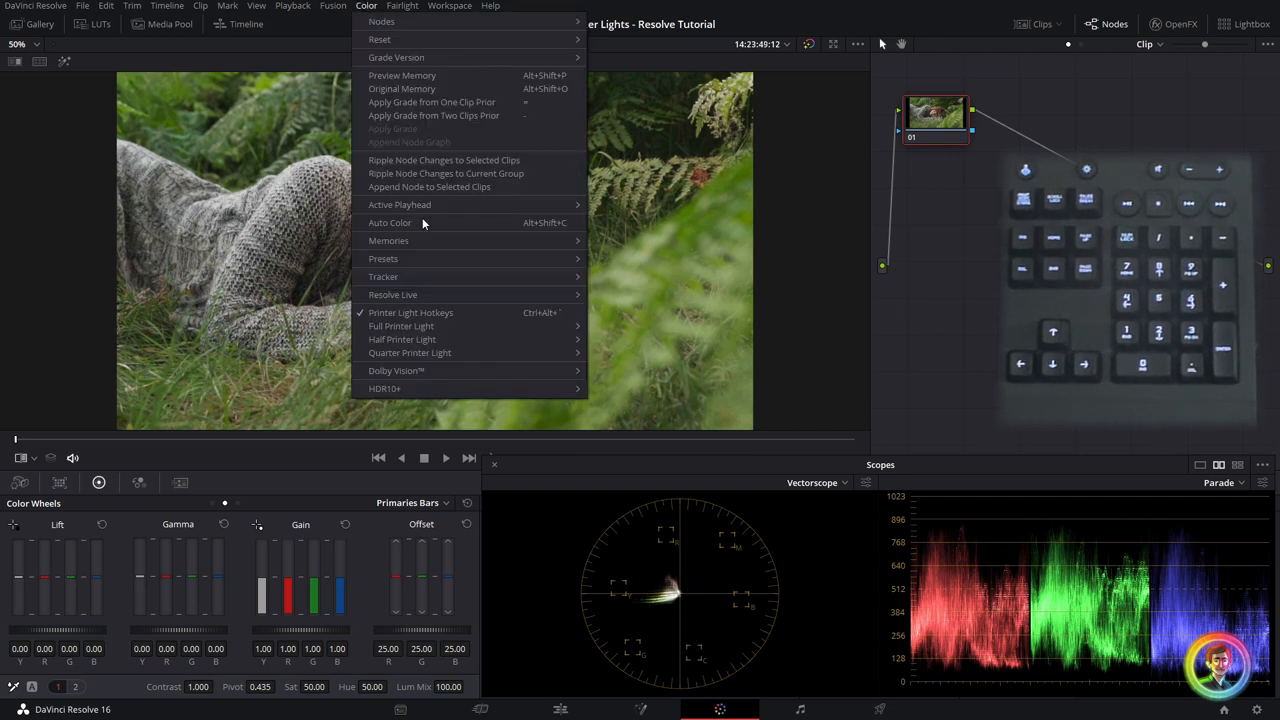
mouse_move(410, 312)
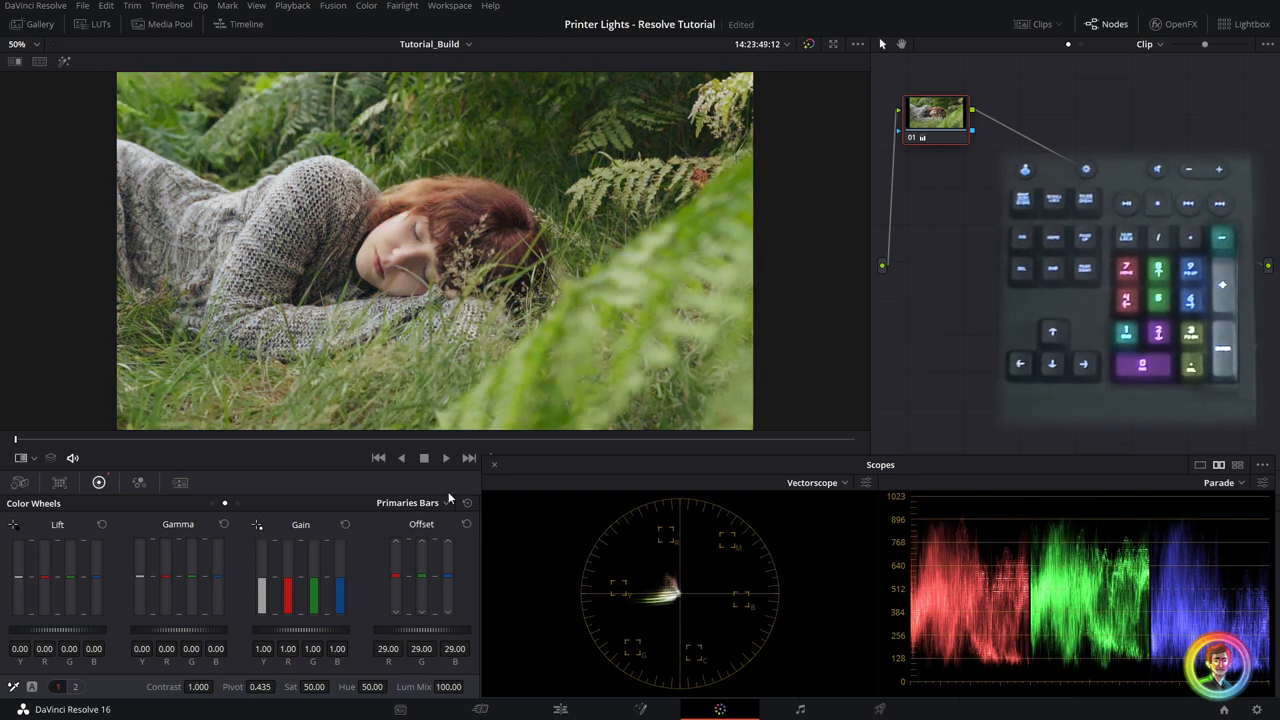
- In Color Wheels, push the Gain balance warm, then strongly yellow-green (blue gain down to 0.73)
click(444, 502)
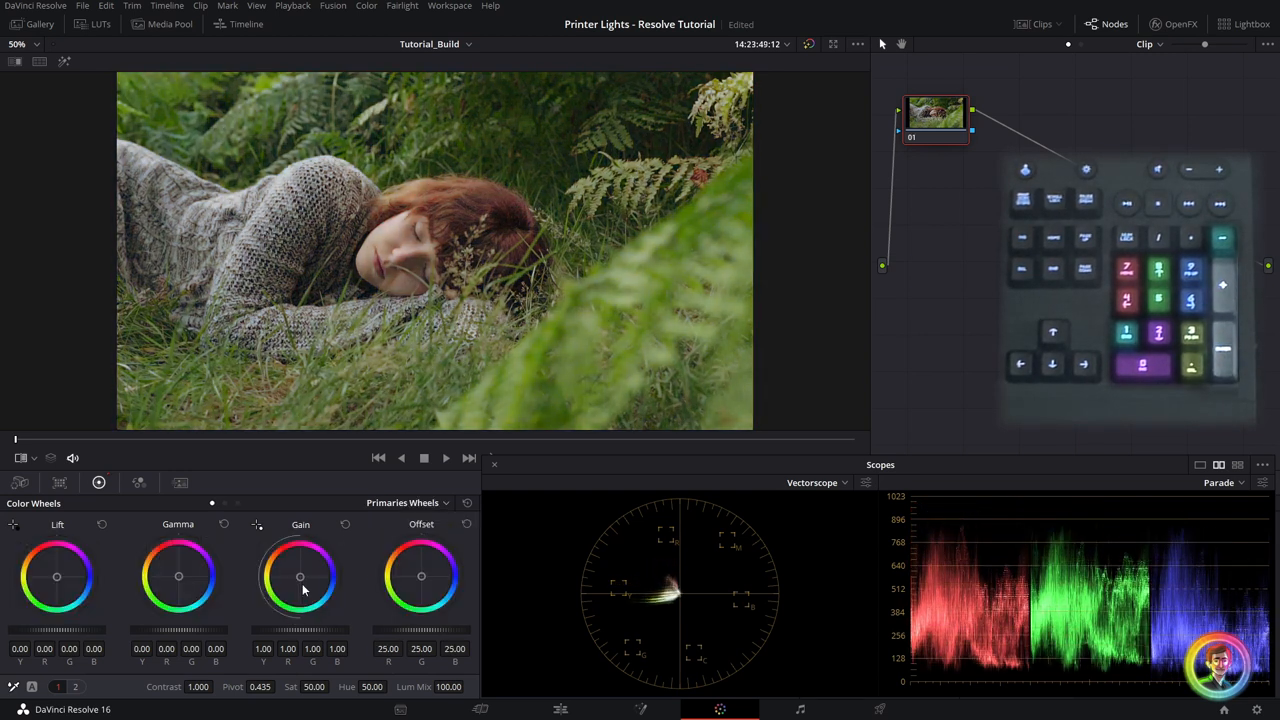
drag(300, 576, 300, 590)
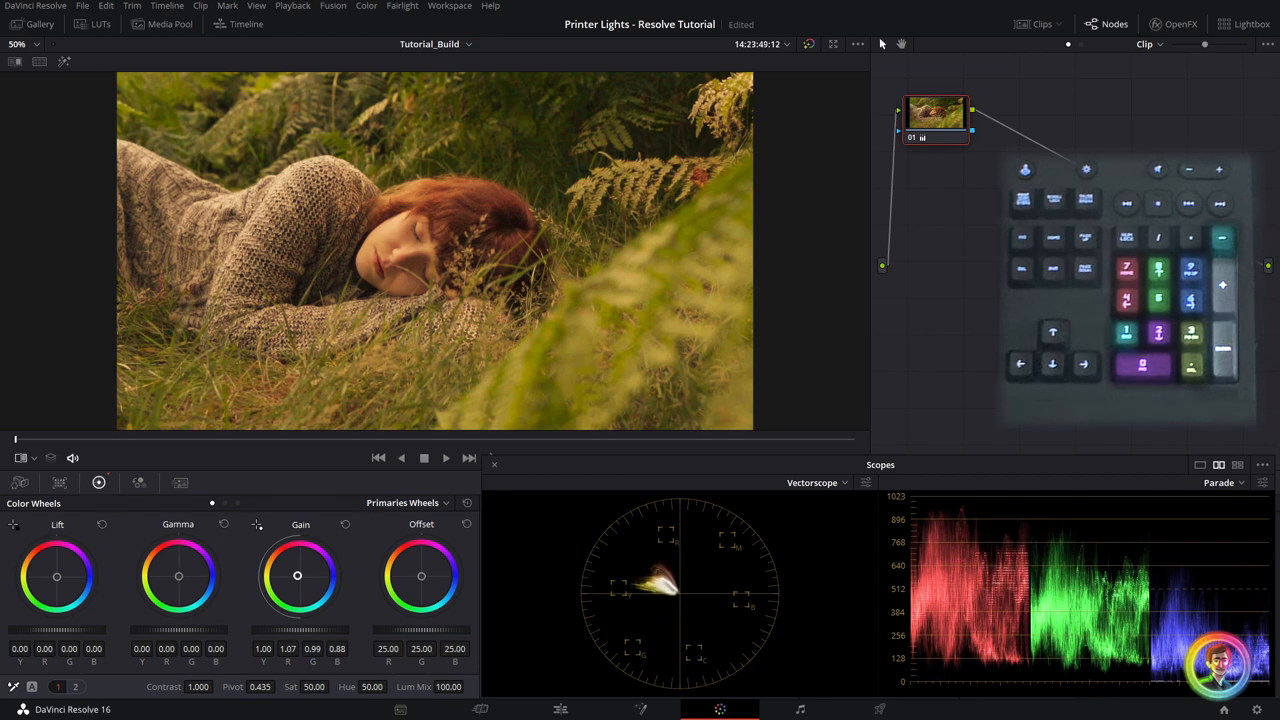
drag(296, 576, 296, 580)
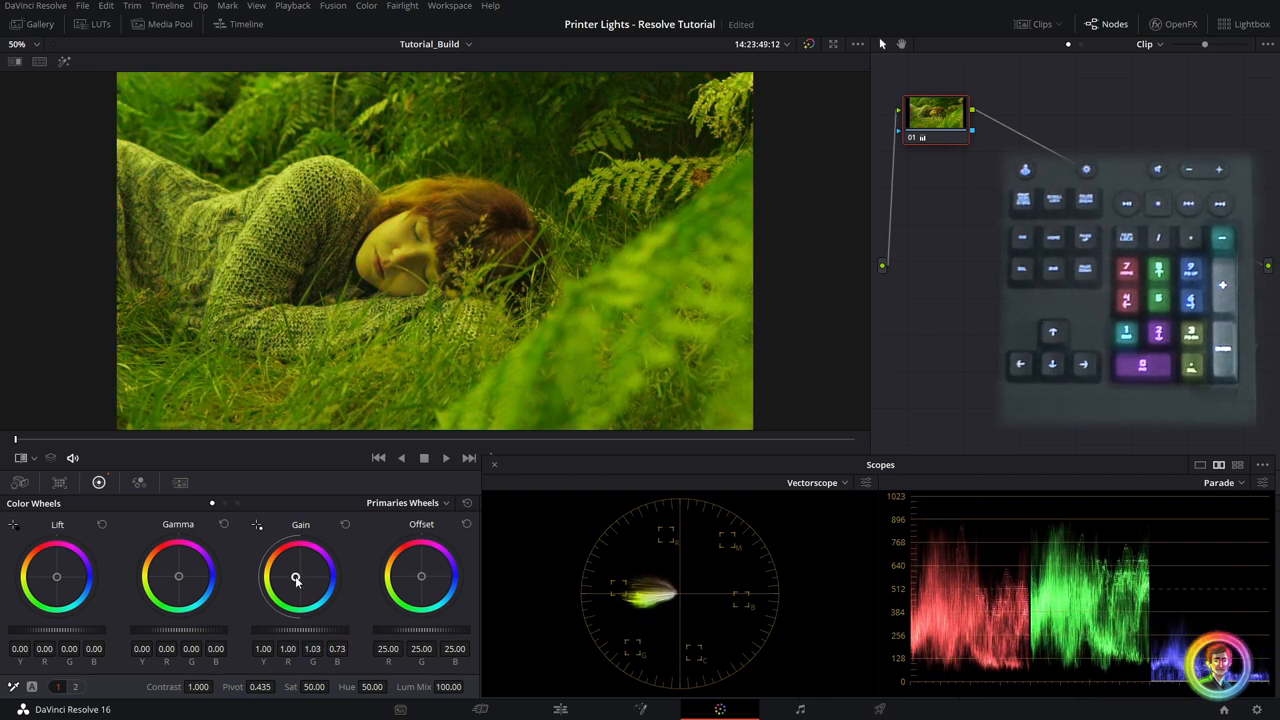
- Reset Gain to neutral and raise the blue Offset to 38 for a cool blue cast
click(404, 502)
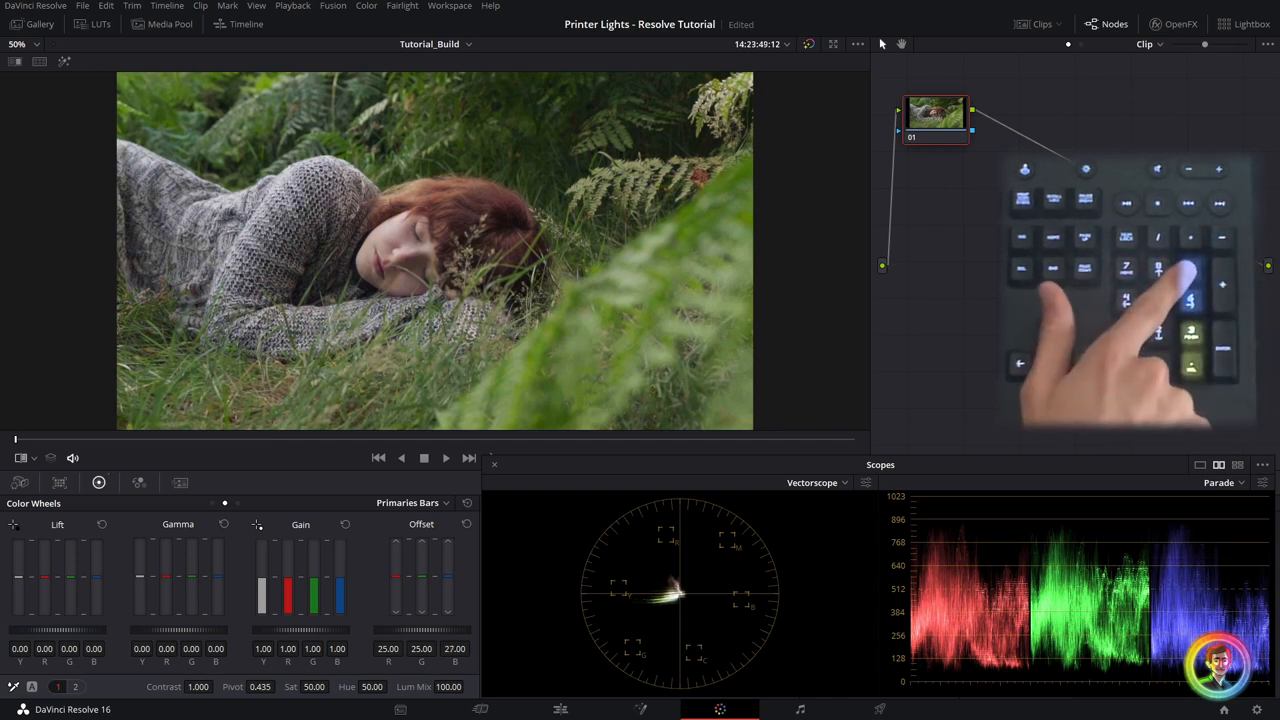
drag(420, 590, 420, 560)
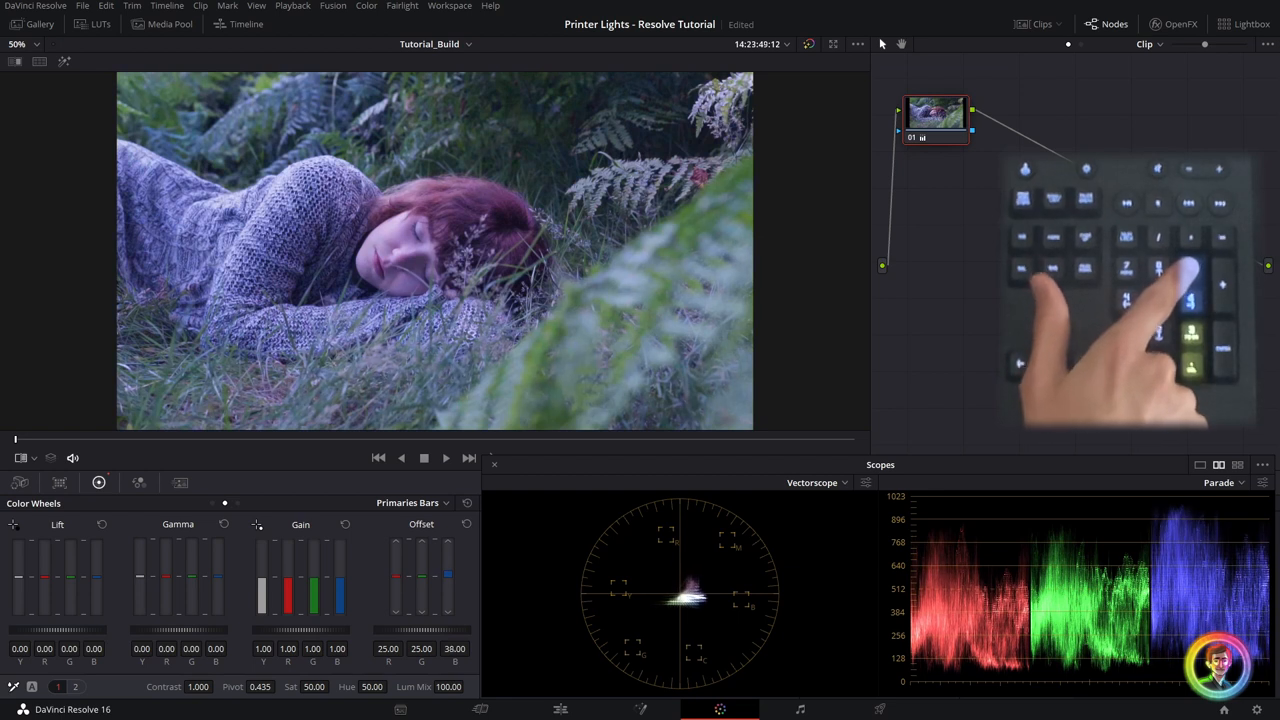